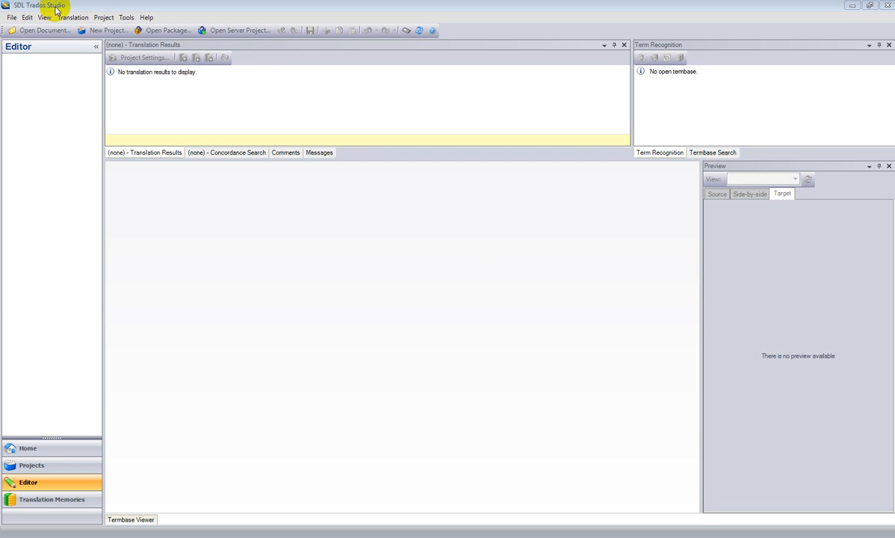
mouse_move(792, 82)
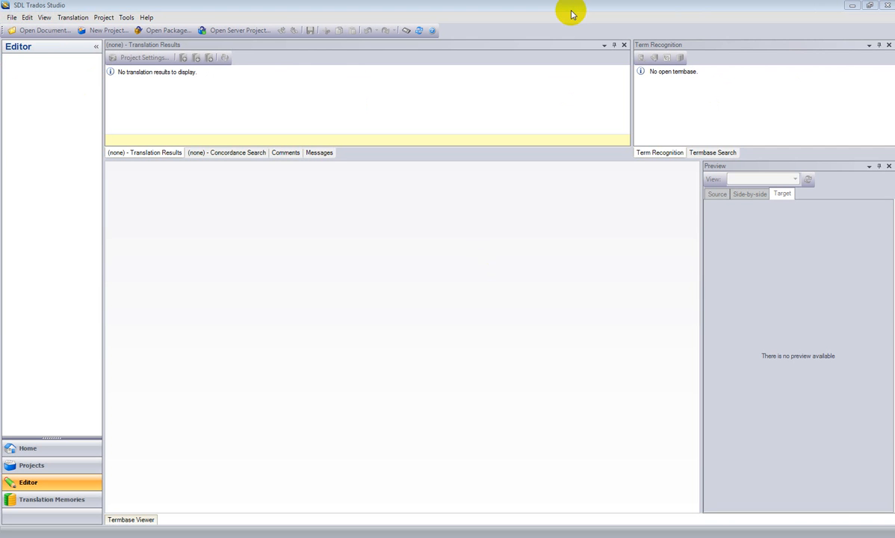
mouse_move(41, 30)
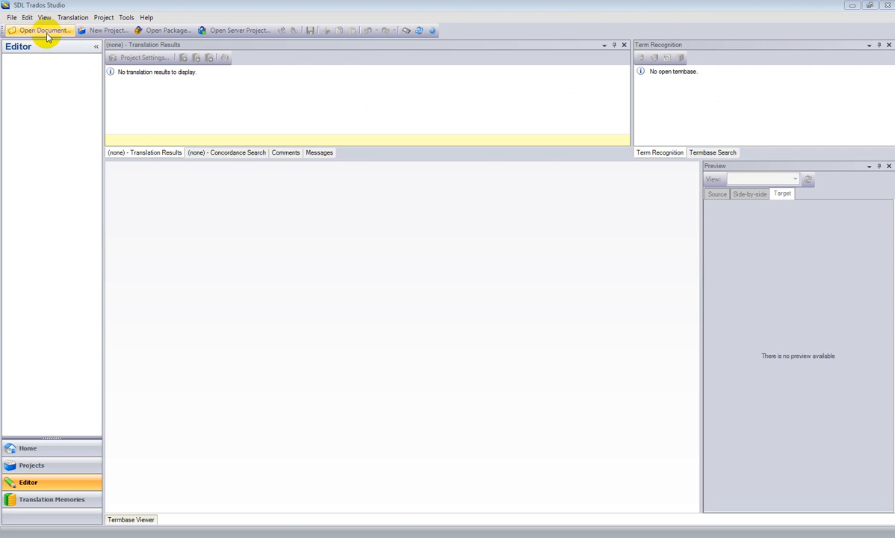
Load Sample File.docx for en-US to es-MX translation and generate its live preview
click(39, 29)
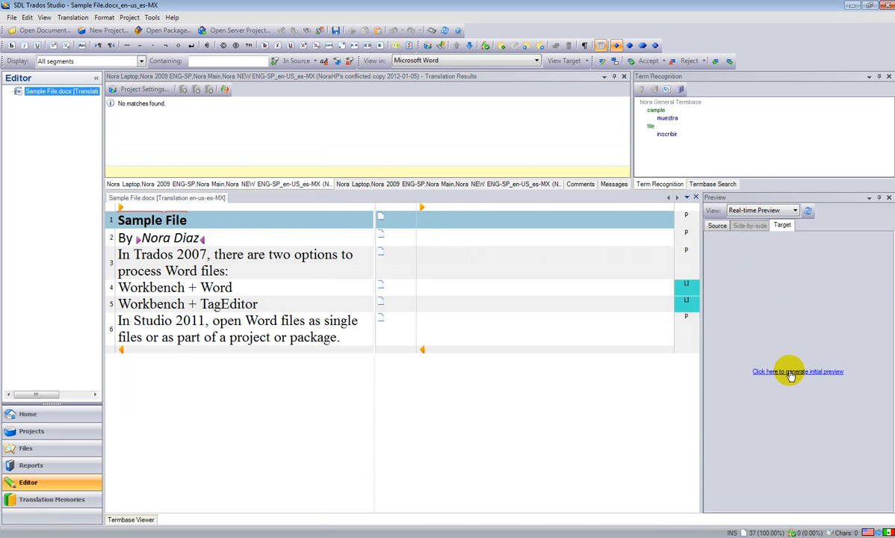
click(798, 370)
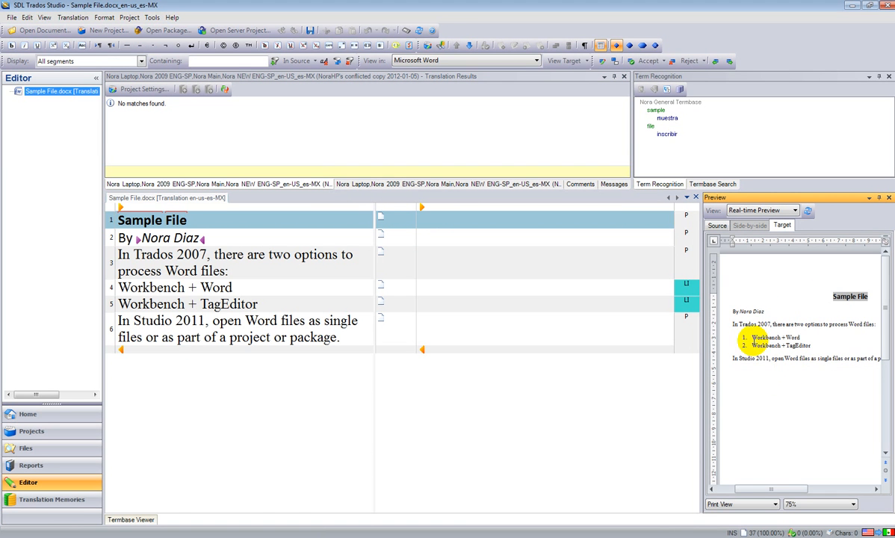
mouse_move(434, 221)
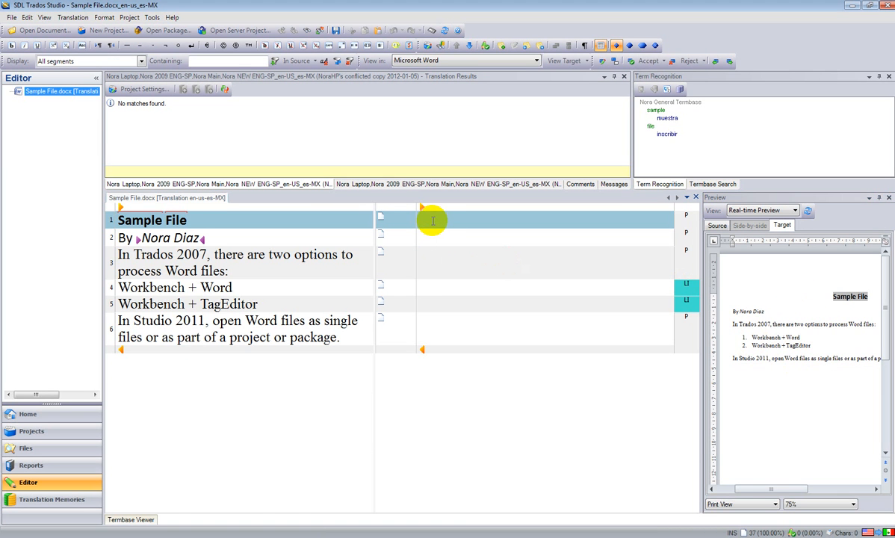
Translate segment 1 as "Archivo de ejemplo" and start segment 2 with "Por Nora Díaz"
text(Archivo)
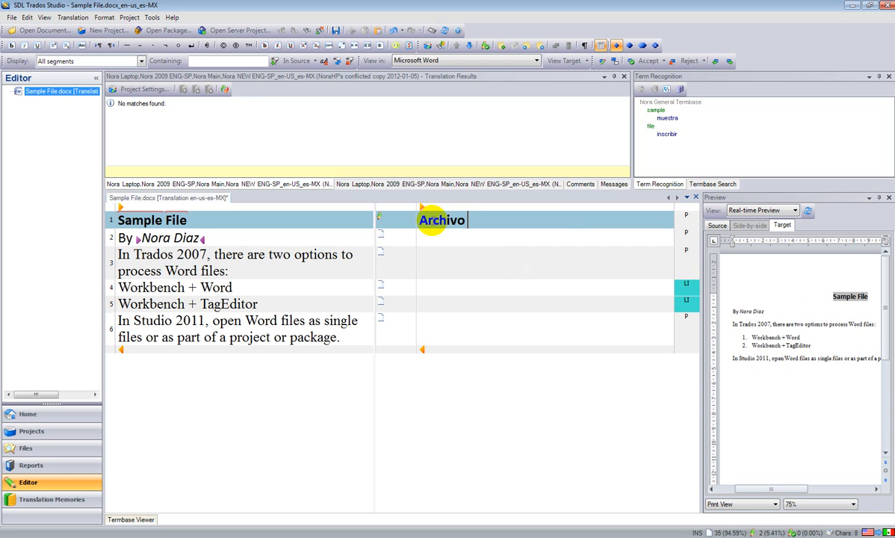
text(de ejemplo)
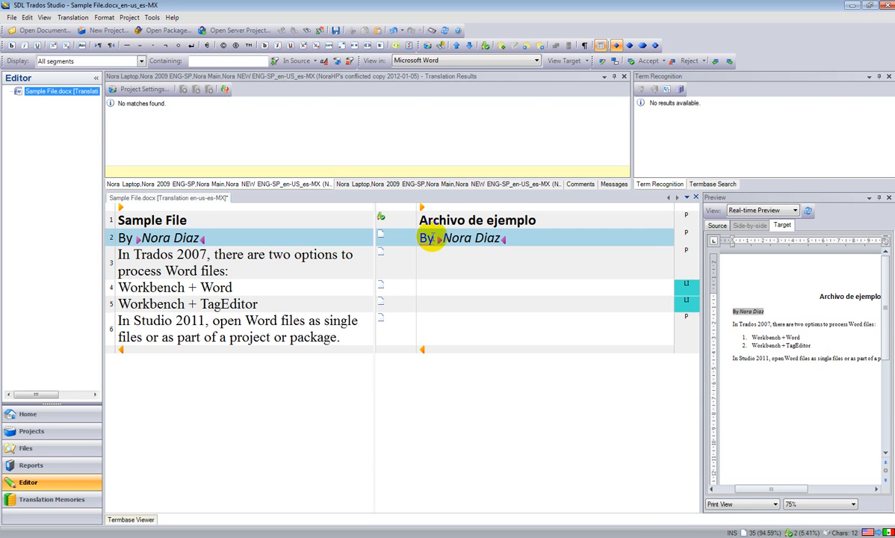
text(Por)
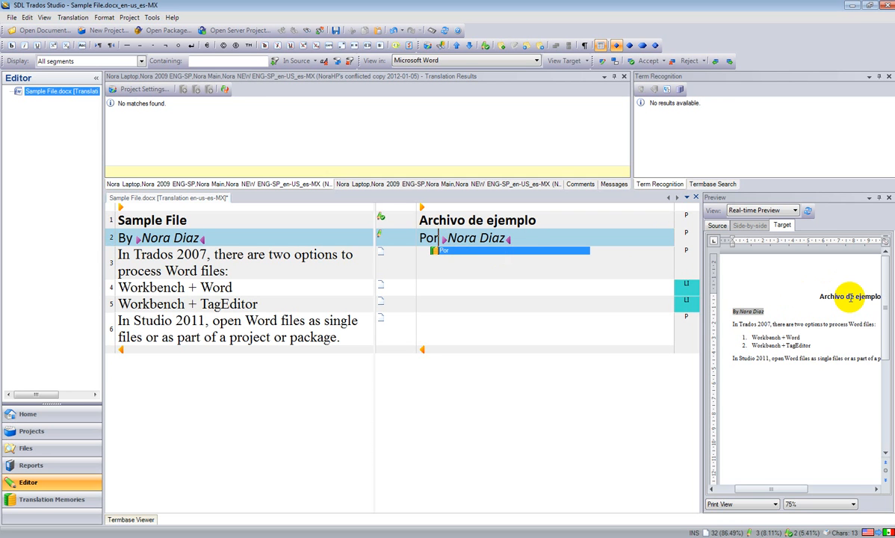
mouse_move(511, 257)
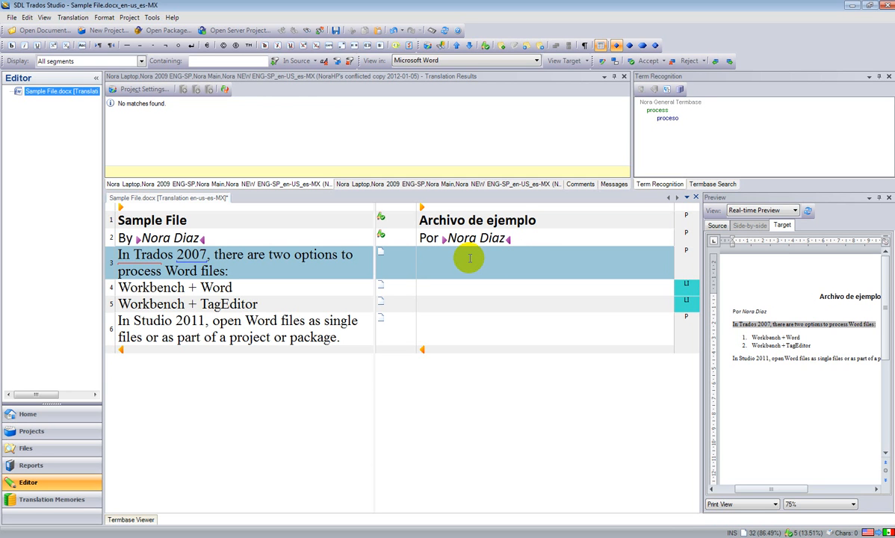
Translate segment 3 as "En Trados 2007, existen dos opciones para procesar archivos de Word:" and confirm segments 4–5
text(En Trados)
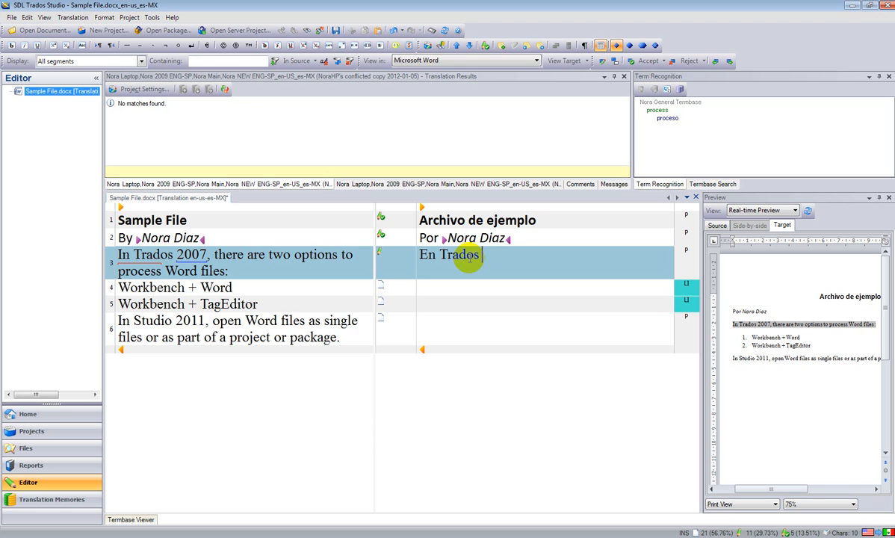
text(2007m)
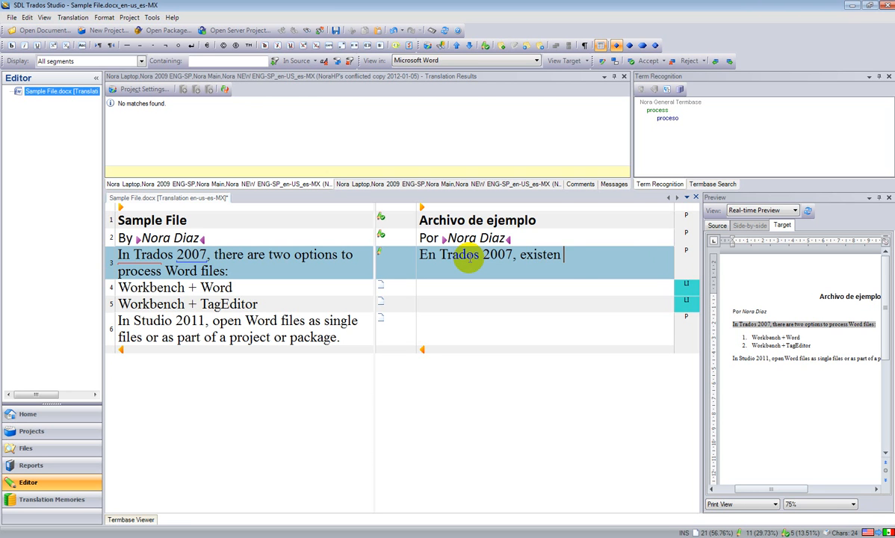
text(dos opciones para proces)
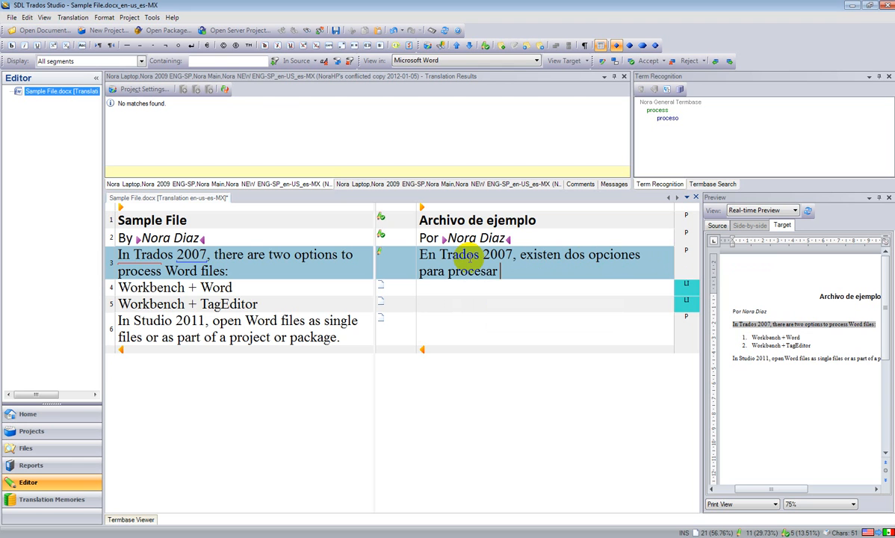
text(archivos de Word:)
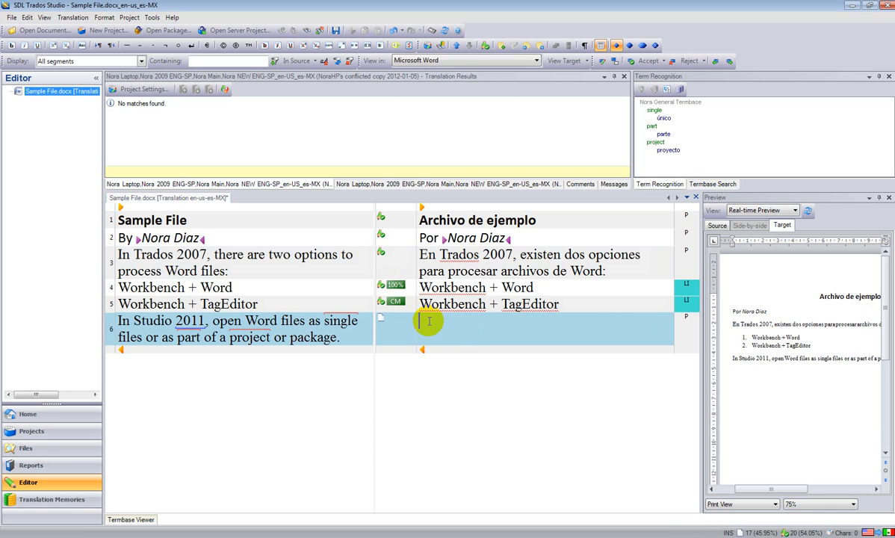
Translate segment 6 as "En Studio 2011, abre los archivos de Word como archivos únicos o como parte de un proyecto o paquete."
text(En Studio 2011,)
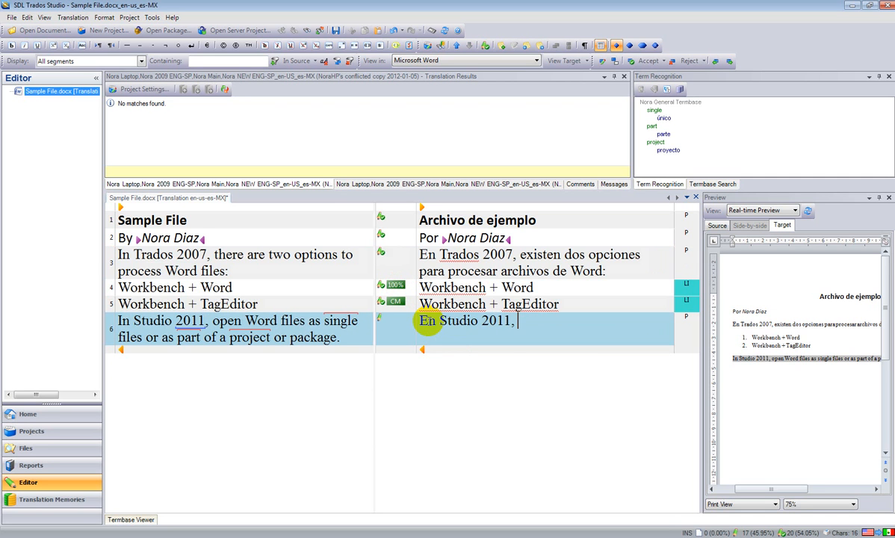
text(s)
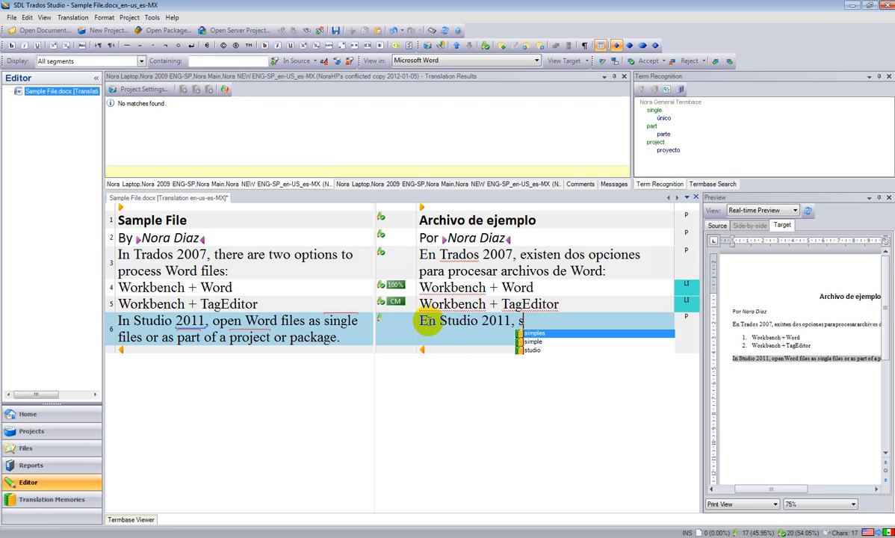
text(abre los)
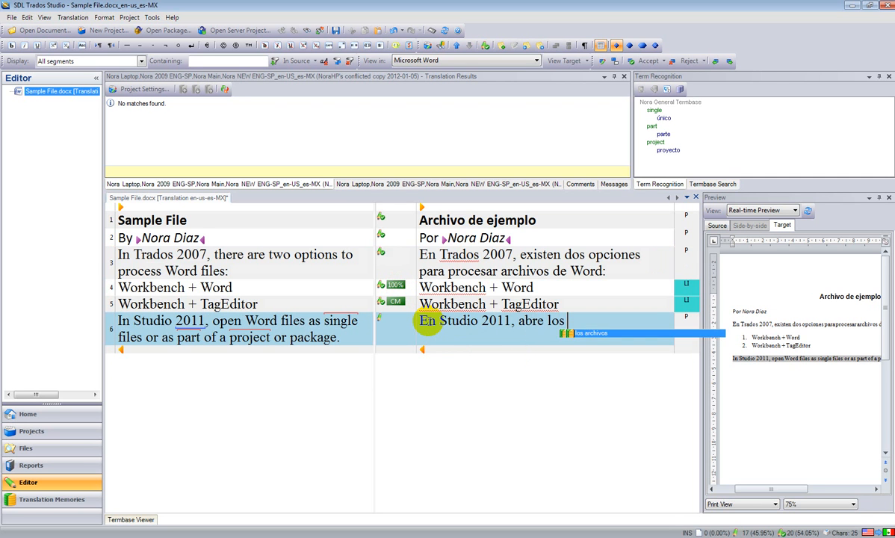
text(archivos de Word como archivos)
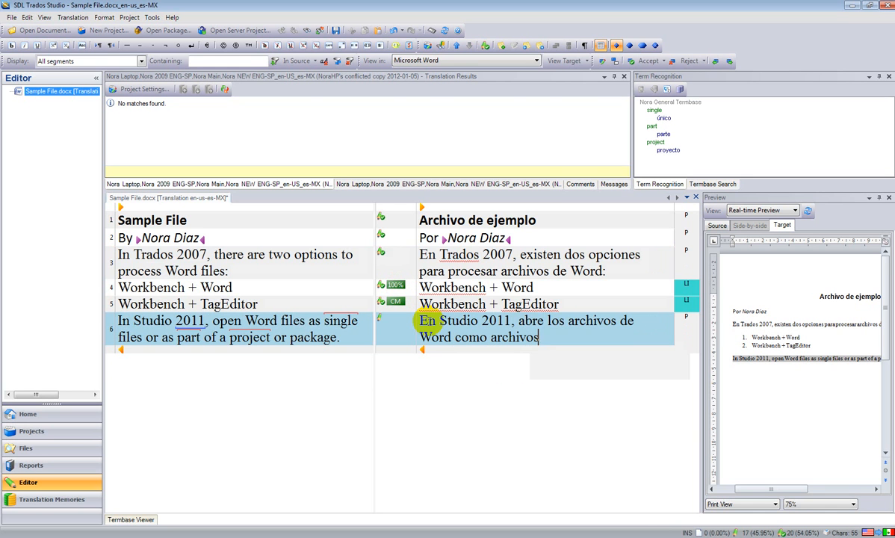
text(únicos o como)
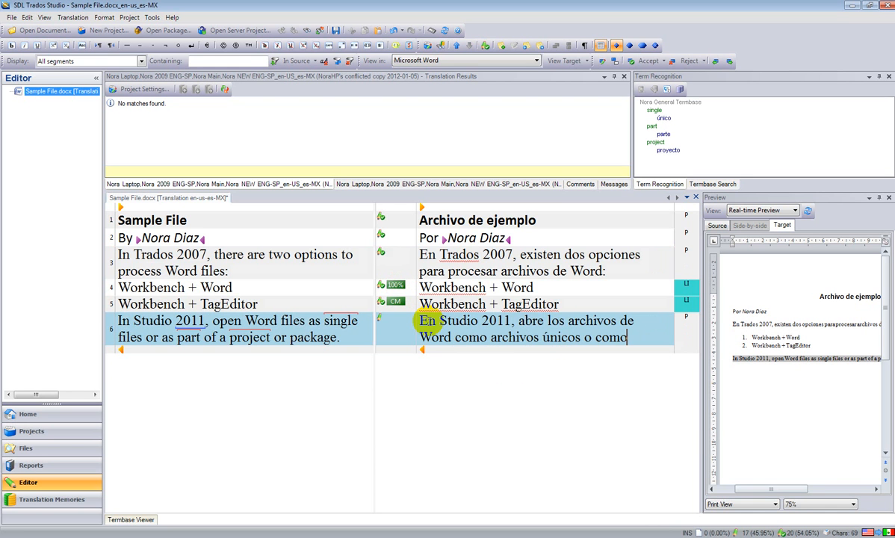
text(parte de un proyecto o paquete.)
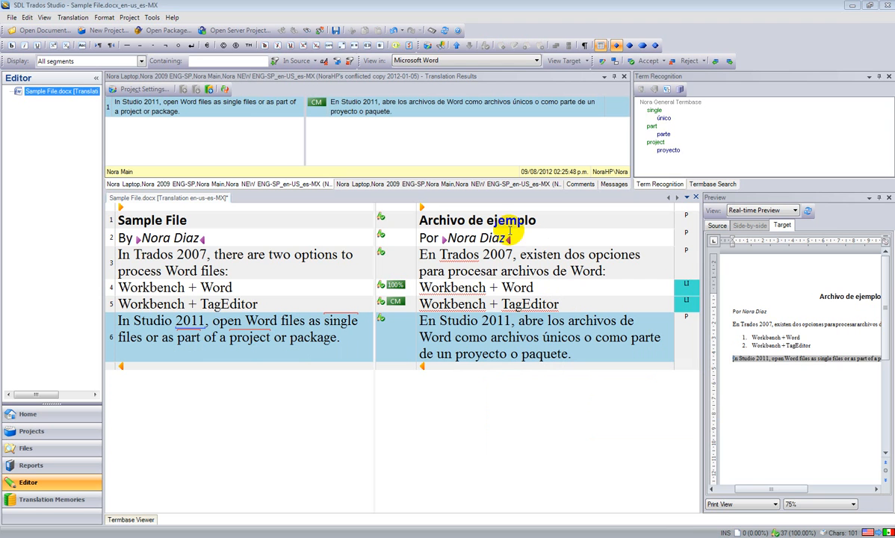
mouse_move(597, 342)
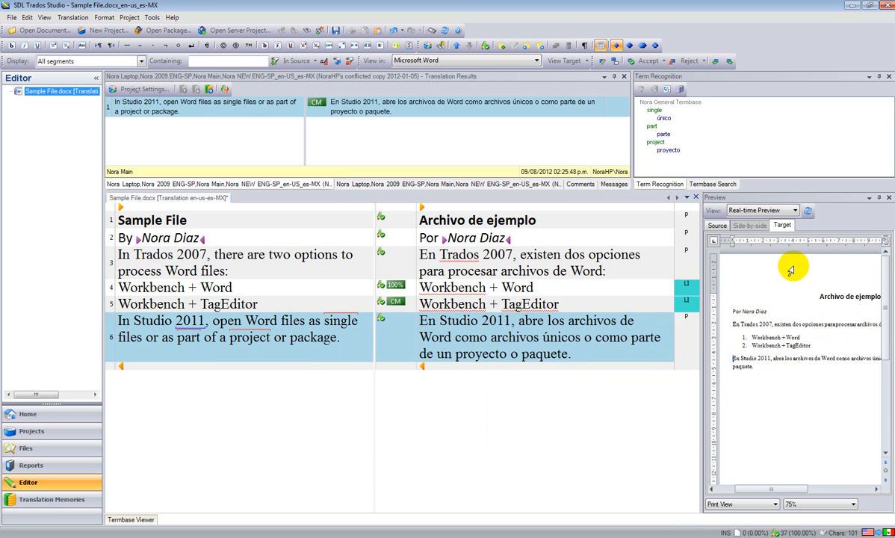
mouse_move(796, 308)
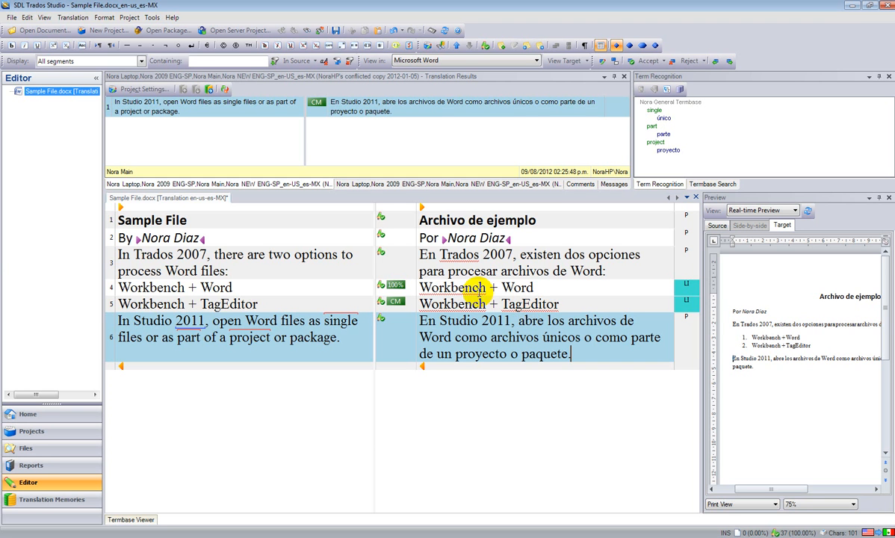
click(12, 17)
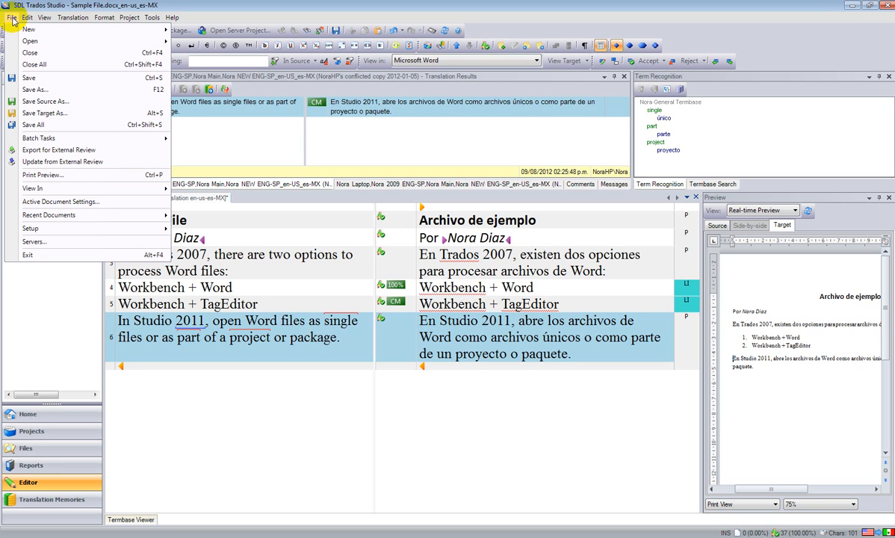
mouse_move(45, 114)
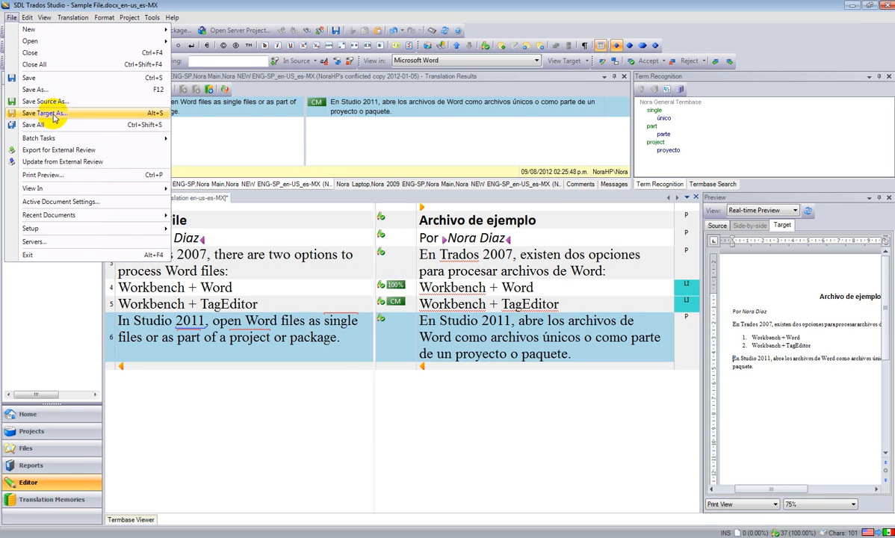
Save the target document as Word file Sample File_Studio 2011_spa with the suggested name
click(45, 113)
text(Sample File_Studio 2011_spa)
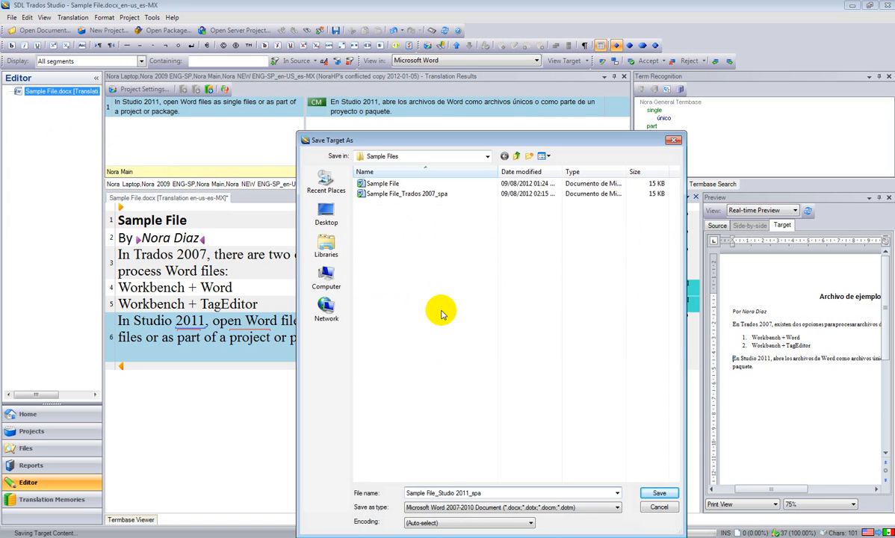
click(657, 494)
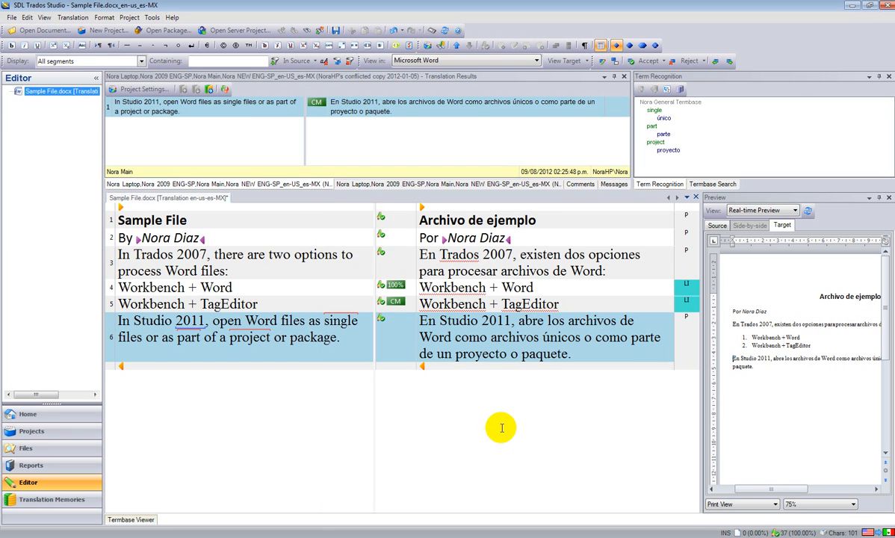
mouse_move(499, 452)
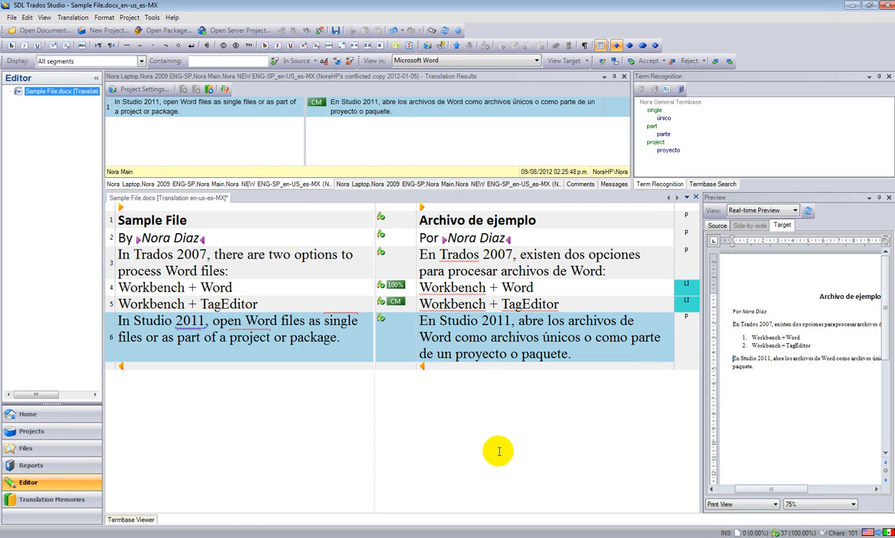
mouse_move(774, 307)
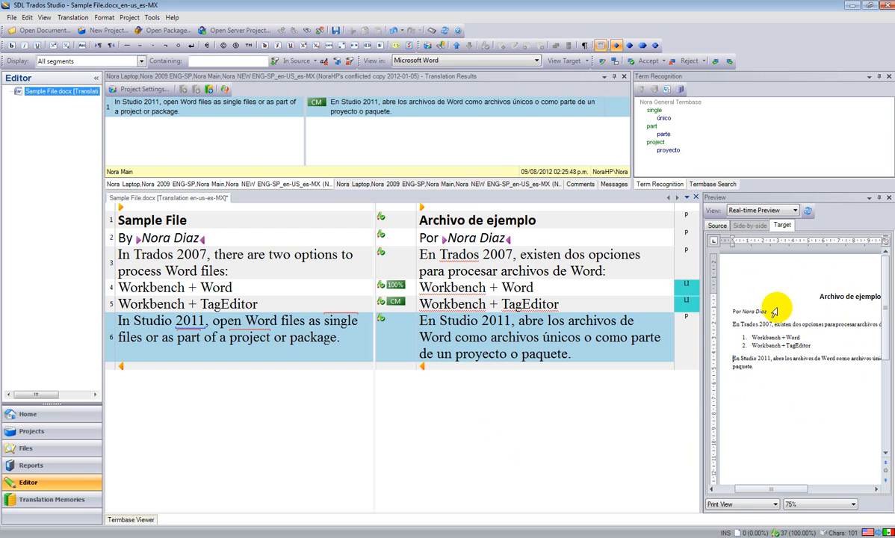
mouse_move(845, 309)
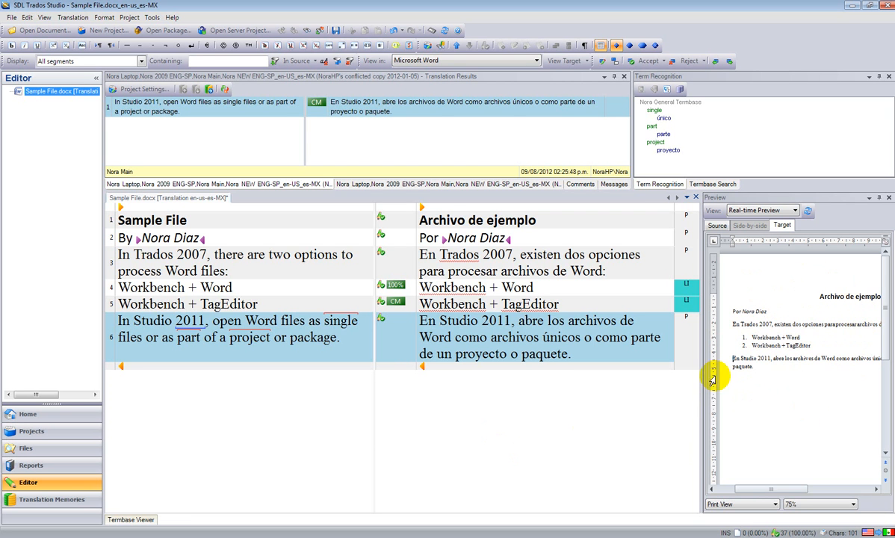
mouse_move(511, 407)
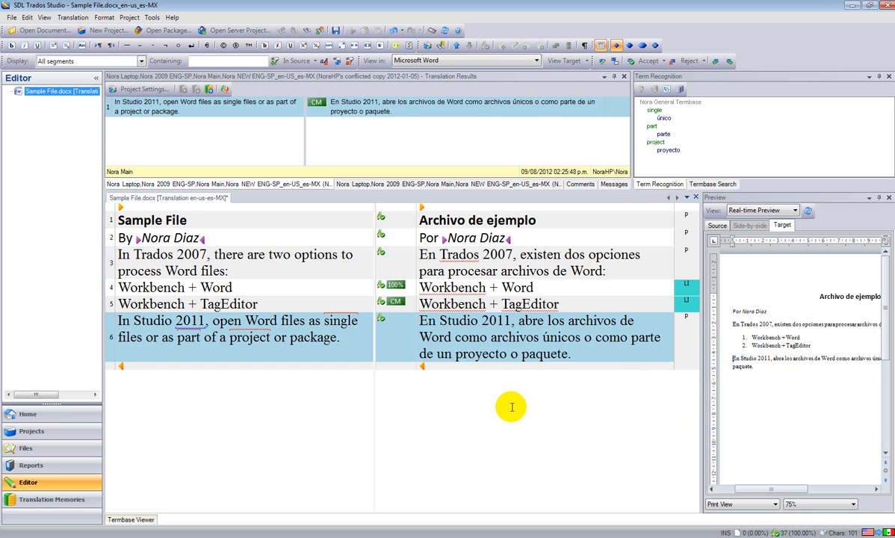